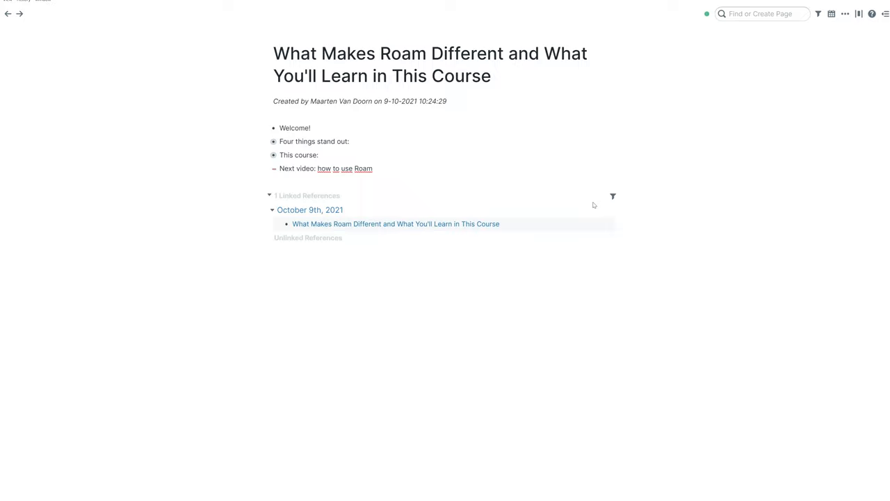
- Zoom into 'Four things stand out', add a [[Claim example]] block, and open CLM in the sidebar
{"action": "left_click", "coordinate": [374, 168]}
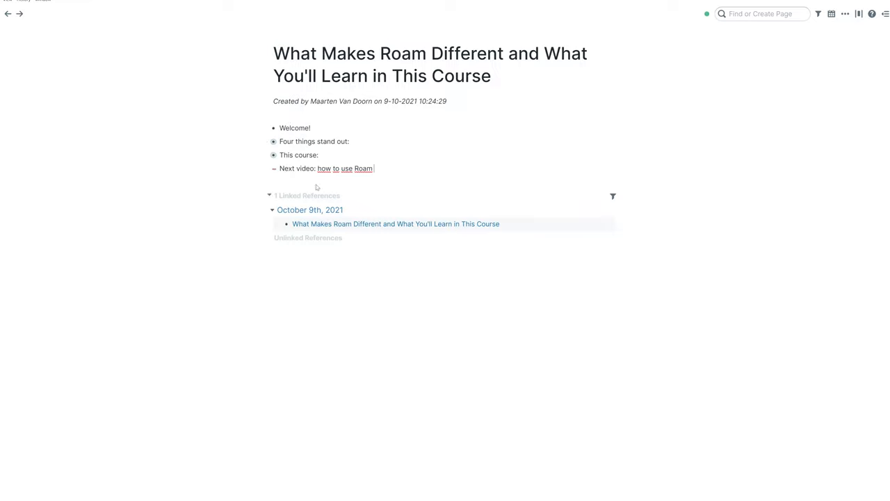
{"action": "mouse_move", "coordinate": [330, 120]}
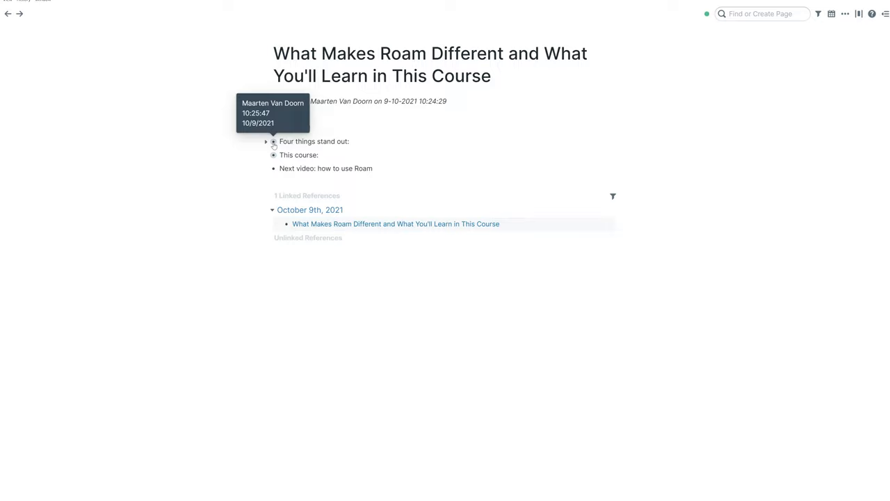
{"action": "left_click", "coordinate": [274, 141]}
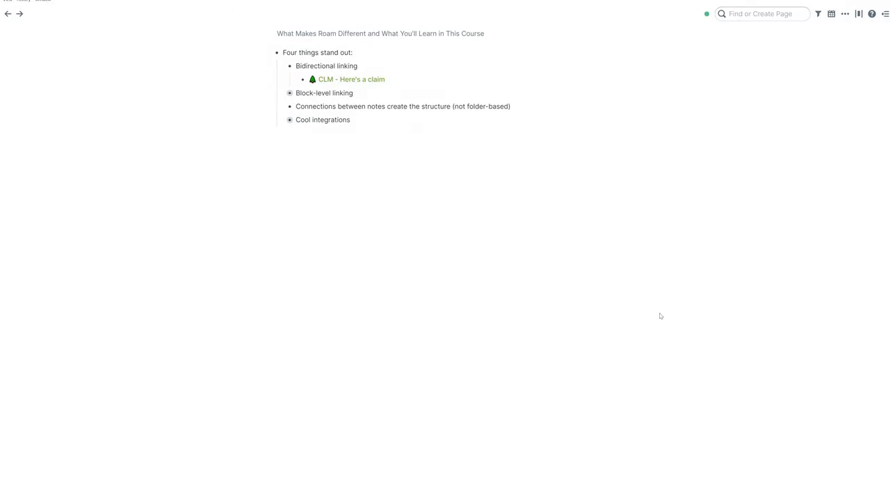
{"action": "mouse_move", "coordinate": [736, 39]}
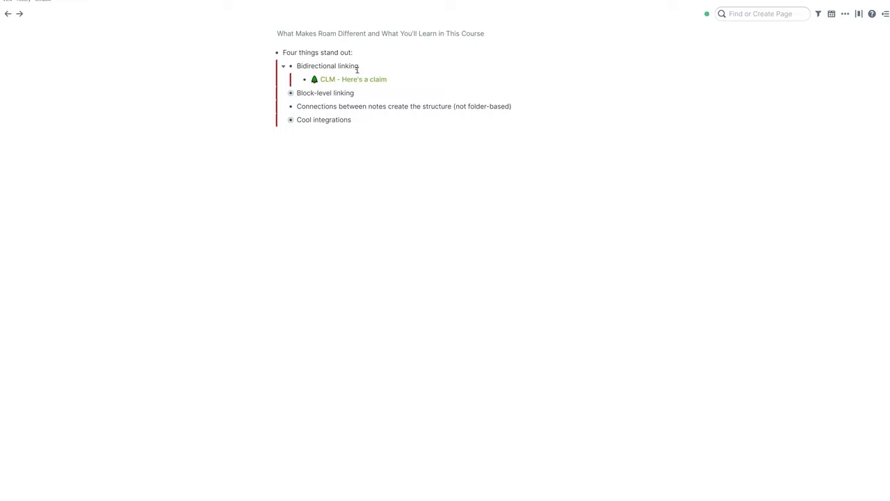
{"action": "left_click", "coordinate": [353, 79]}
{"action": "type", "text": "Claim example"}
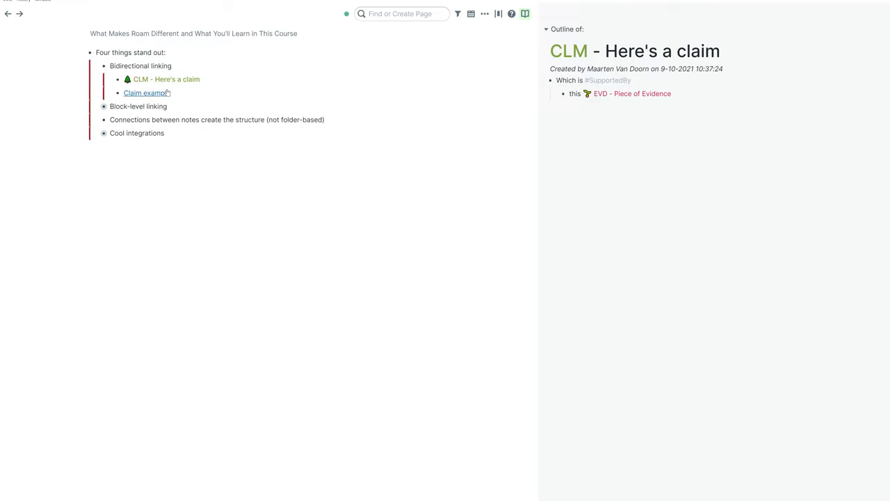
- Open the 'CLM - Here's a claim' page in the main view from the Claim example block
{"action": "left_click", "coordinate": [146, 92]}
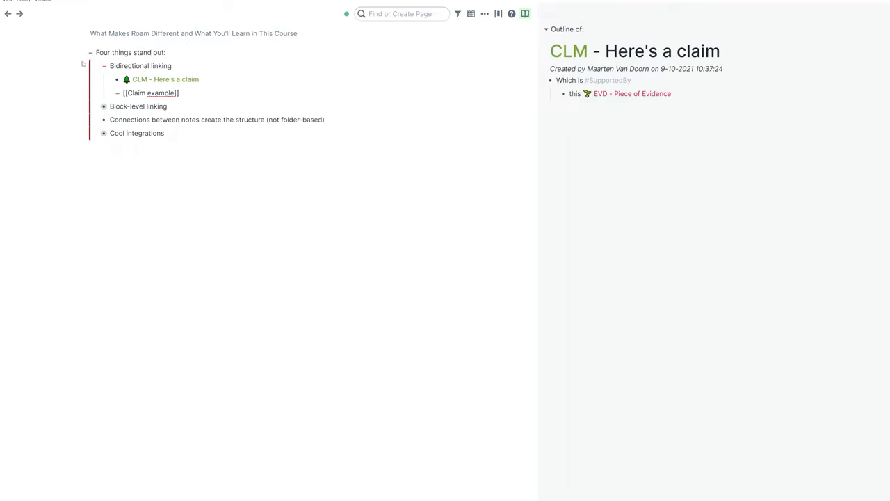
{"action": "left_click", "coordinate": [183, 93]}
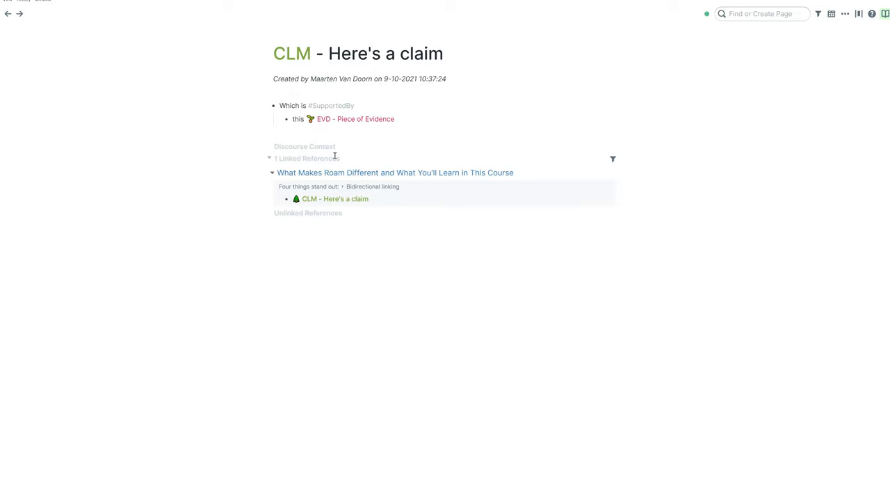
{"action": "mouse_move", "coordinate": [362, 86]}
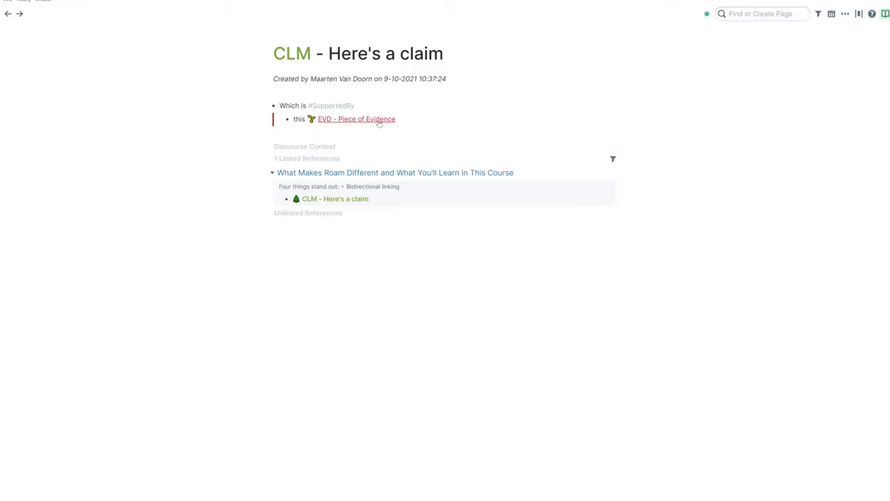
{"action": "left_click", "coordinate": [357, 119]}
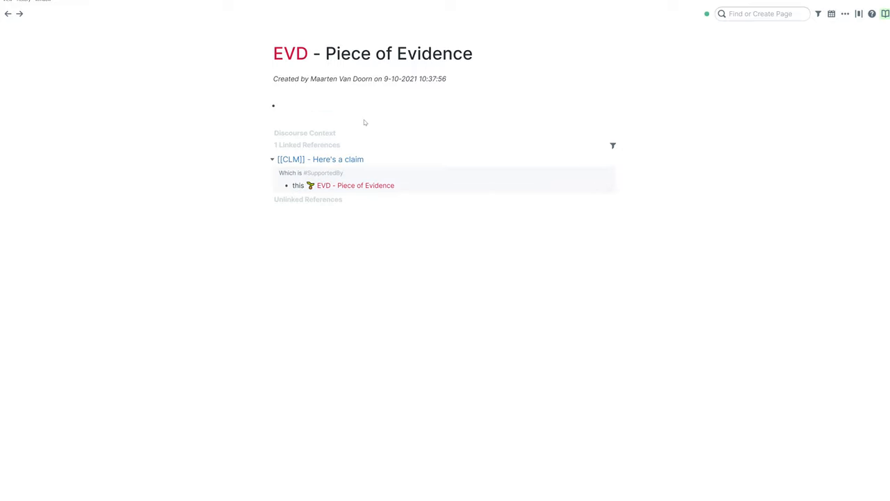
{"action": "mouse_move", "coordinate": [359, 174]}
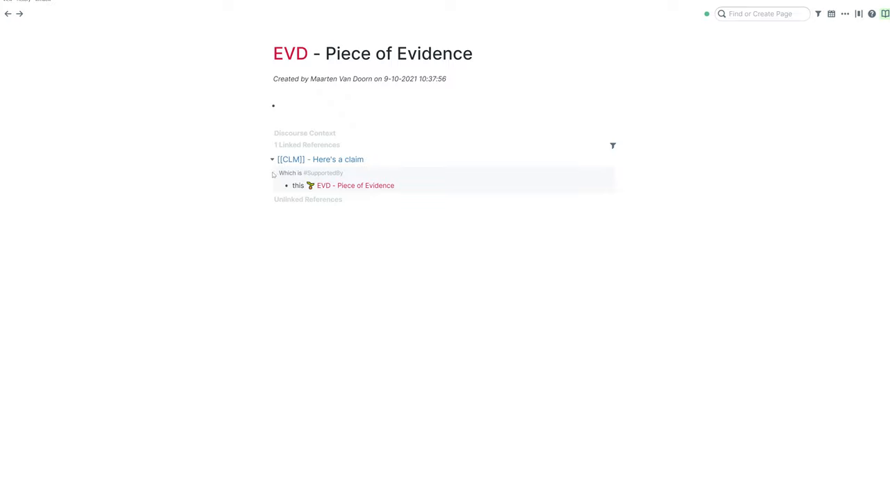
{"action": "mouse_move", "coordinate": [347, 180]}
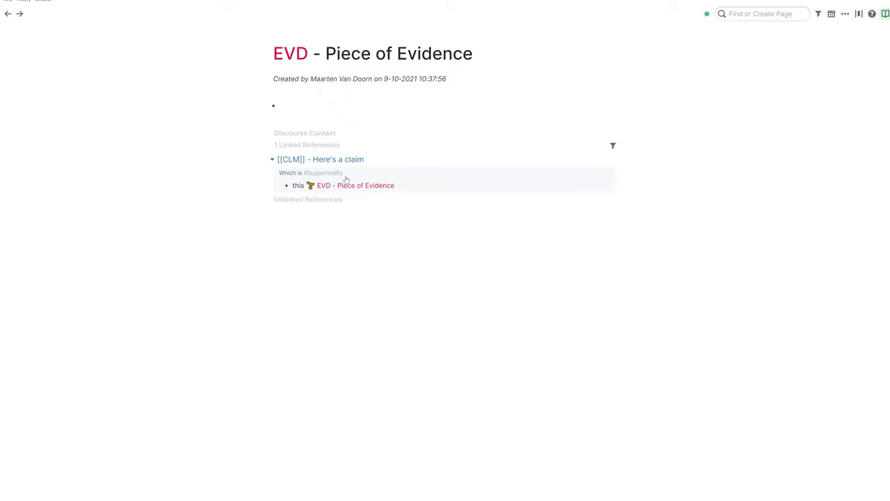
{"action": "left_click", "coordinate": [268, 135]}
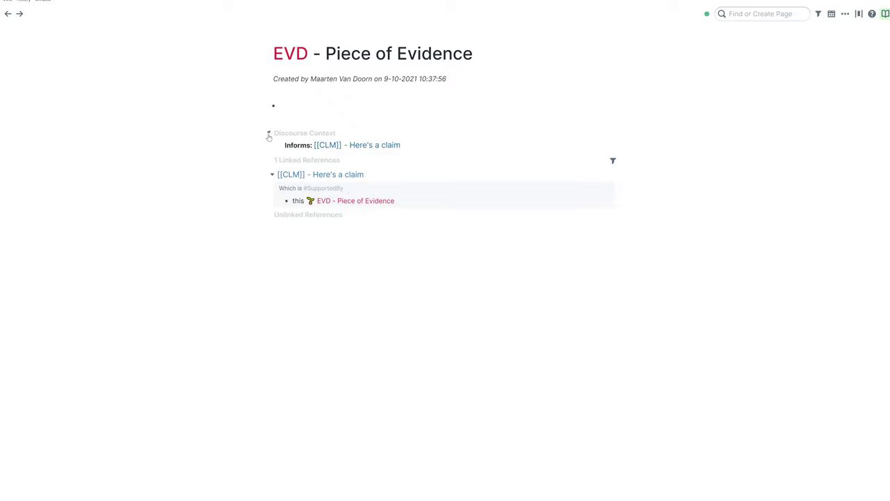
{"action": "left_click", "coordinate": [268, 134]}
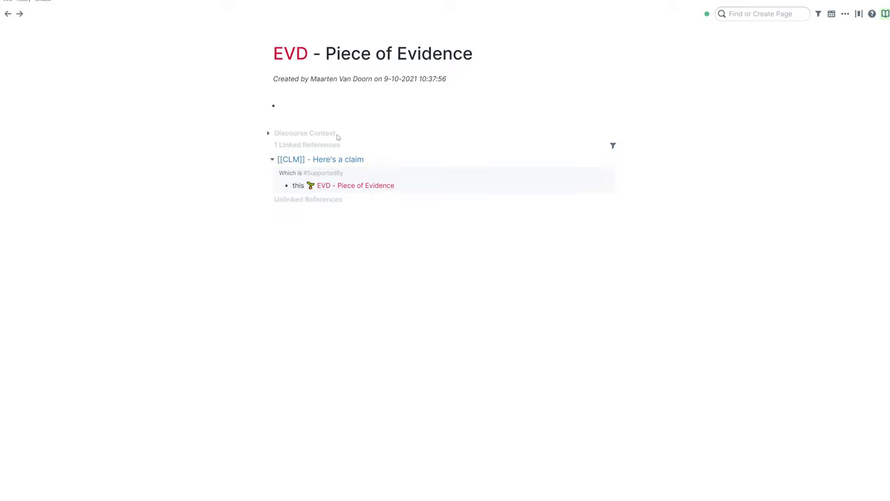
{"action": "mouse_move", "coordinate": [336, 137]}
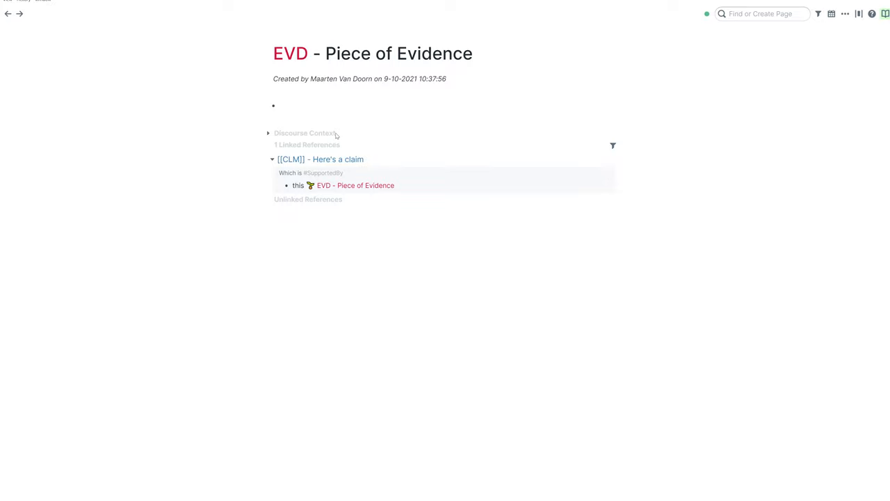
{"action": "mouse_move", "coordinate": [336, 140]}
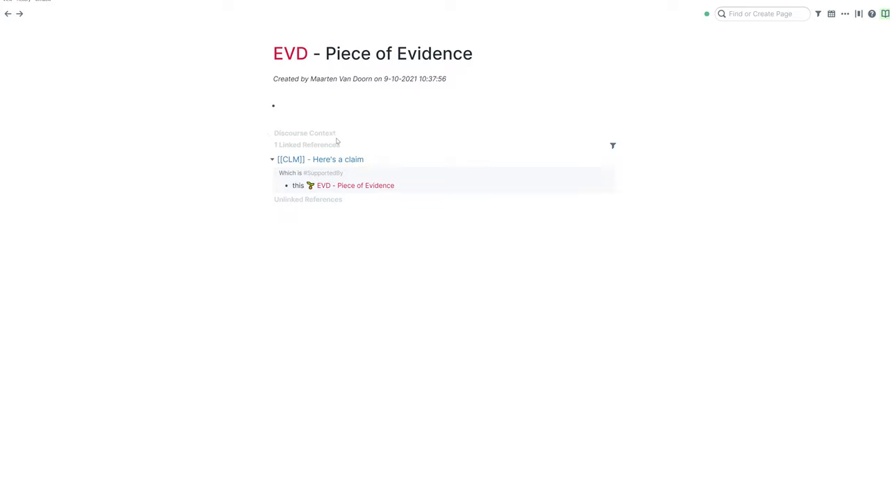
{"action": "mouse_move", "coordinate": [346, 125]}
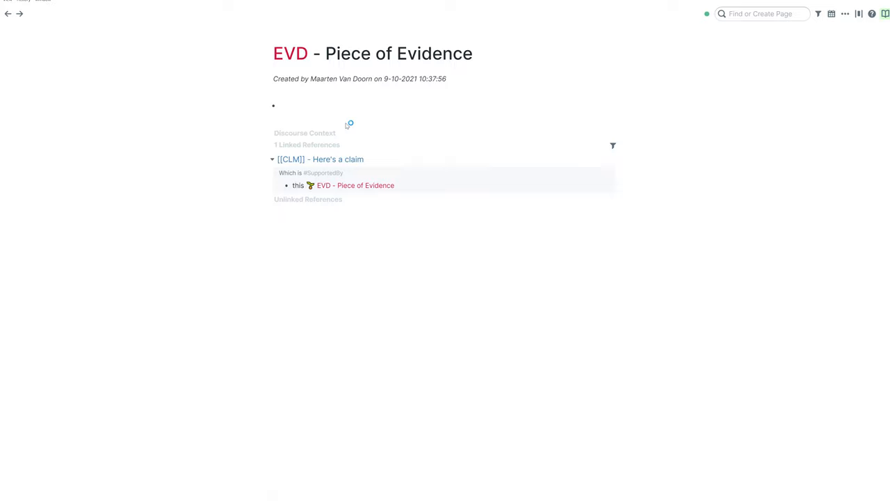
{"action": "mouse_move", "coordinate": [184, 2]}
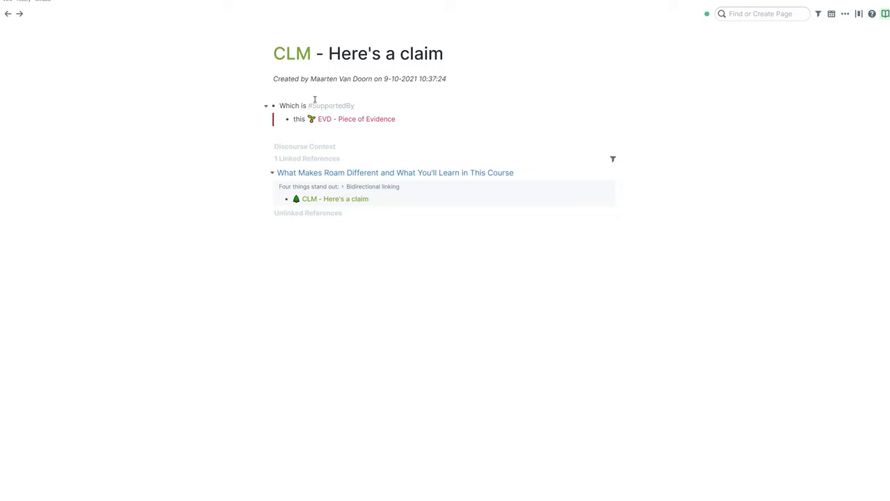
{"action": "mouse_move", "coordinate": [341, 110]}
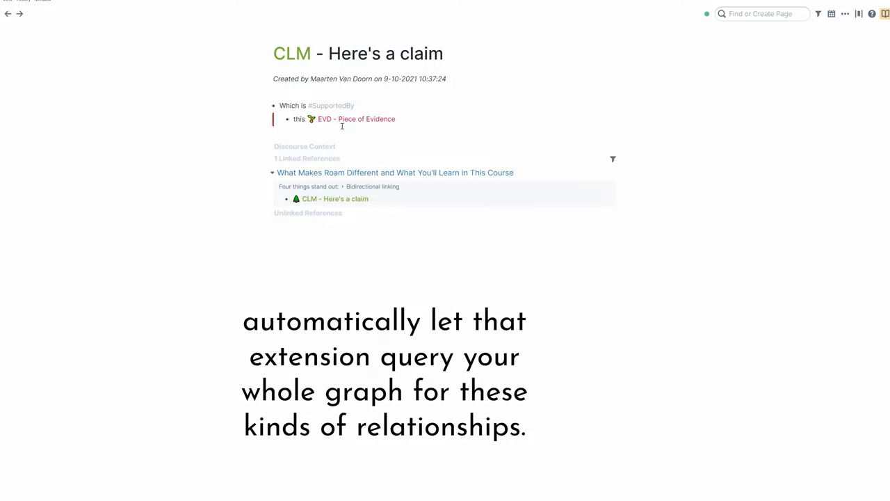
{"action": "mouse_move", "coordinate": [364, 135]}
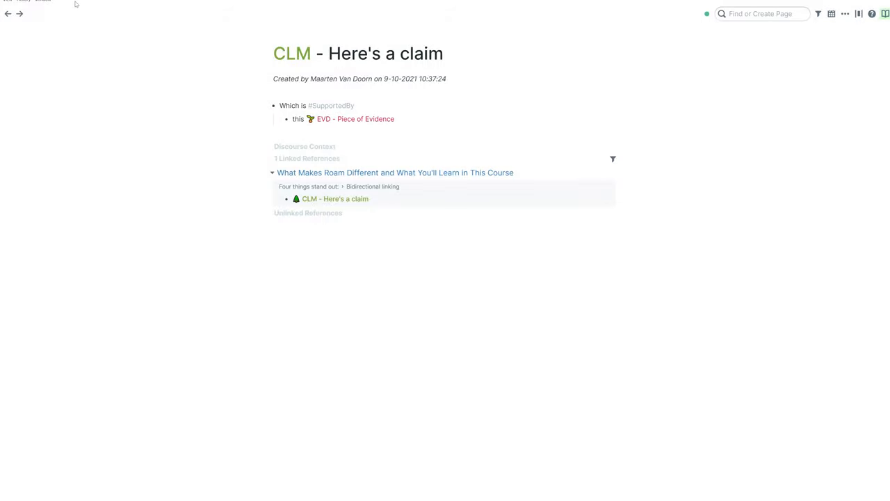
- Go back to the course page zoomed into 'Four things stand out'
{"action": "left_click", "coordinate": [395, 173]}
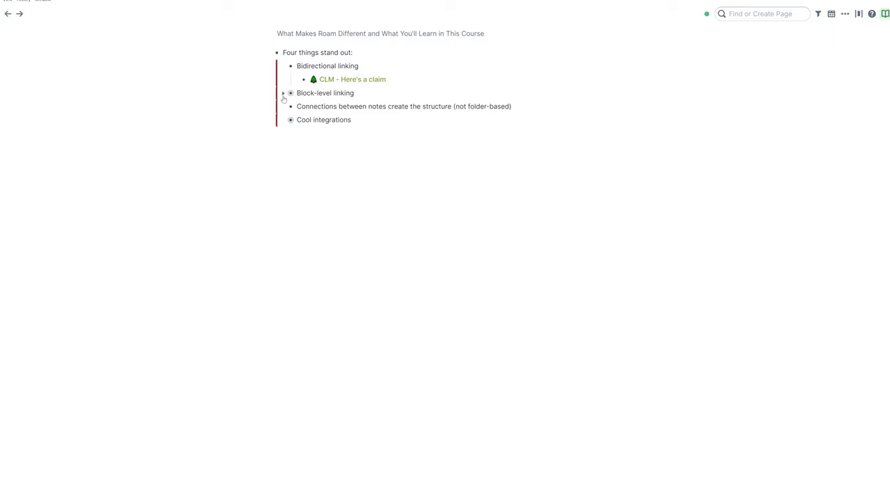
{"action": "left_click", "coordinate": [283, 93]}
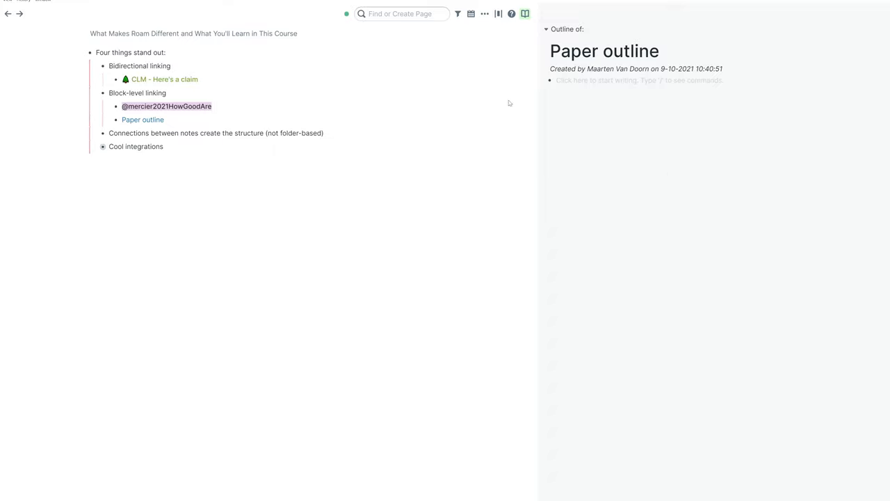
{"action": "left_click", "coordinate": [626, 80]}
{"action": "type", "text": "In [[@mercier2021HowGoodAre]] r"}
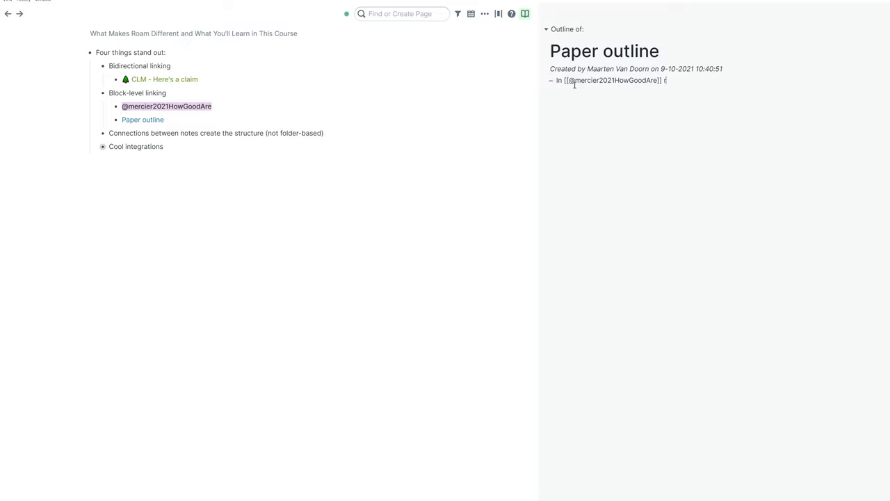
{"action": "type", "text": "her's goo"}
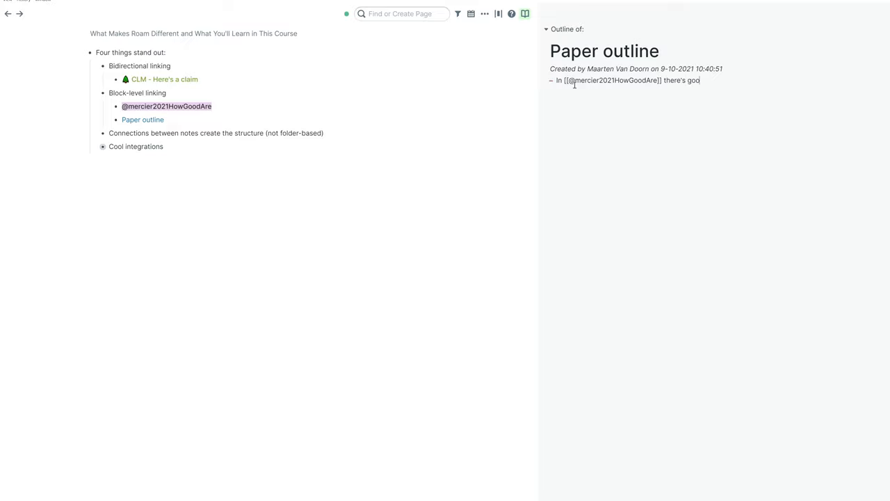
{"action": "type", "text": "d stuff about X"}
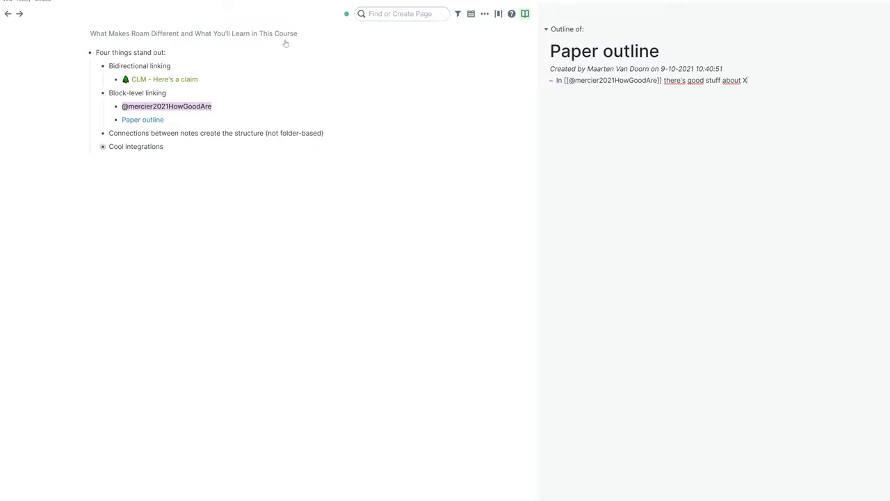
{"action": "left_click", "coordinate": [167, 106]}
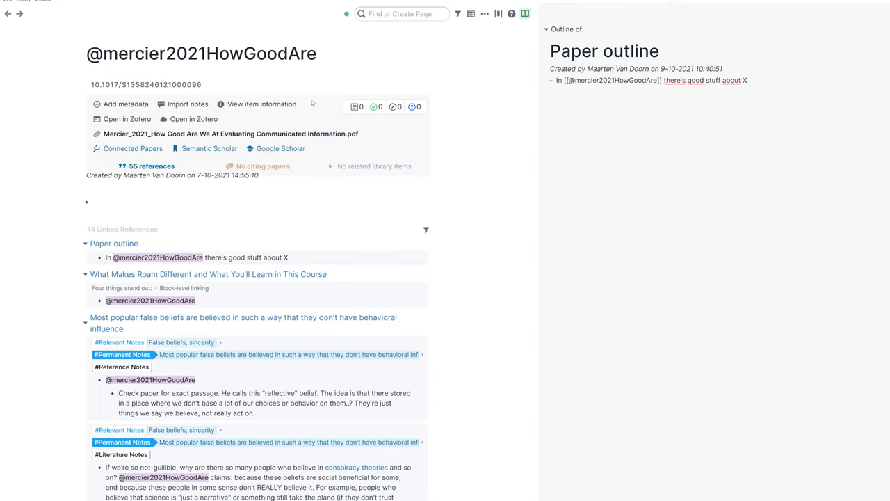
{"action": "mouse_move", "coordinate": [40, 37]}
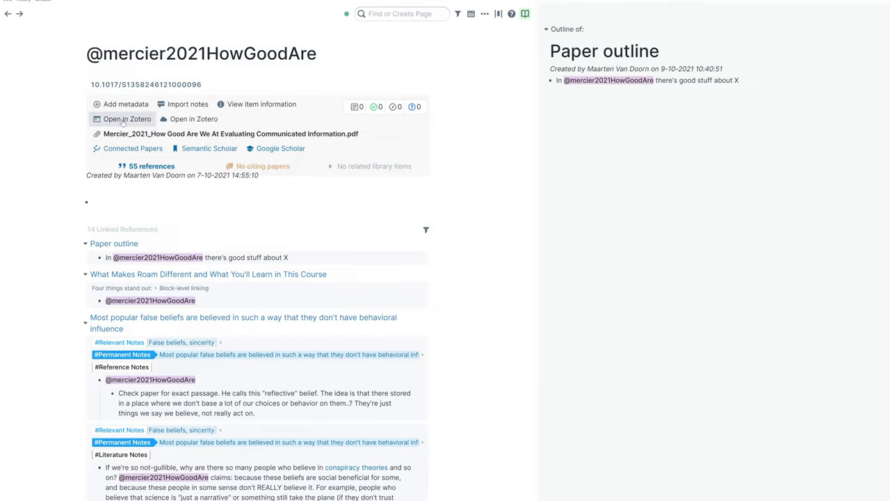
- Import the Mercier paper's Zotero metadata and annotations, then edit the first annotation block
{"action": "left_click", "coordinate": [125, 104]}
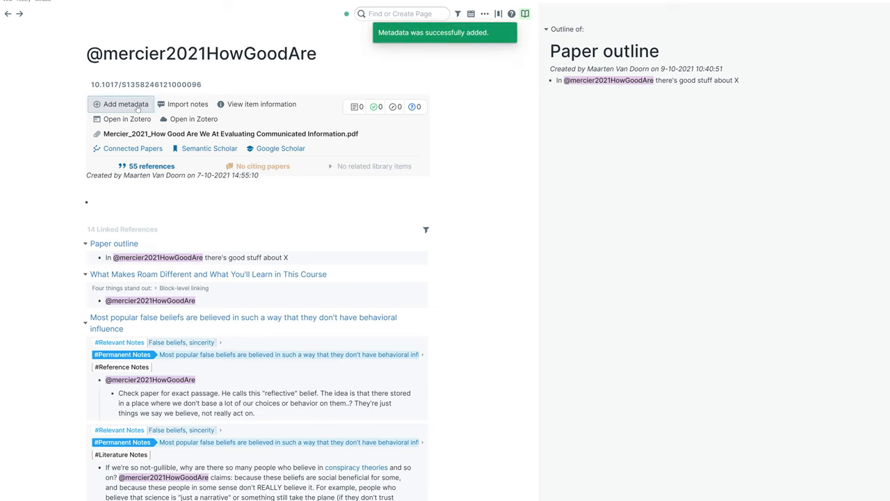
{"action": "left_click", "coordinate": [126, 103]}
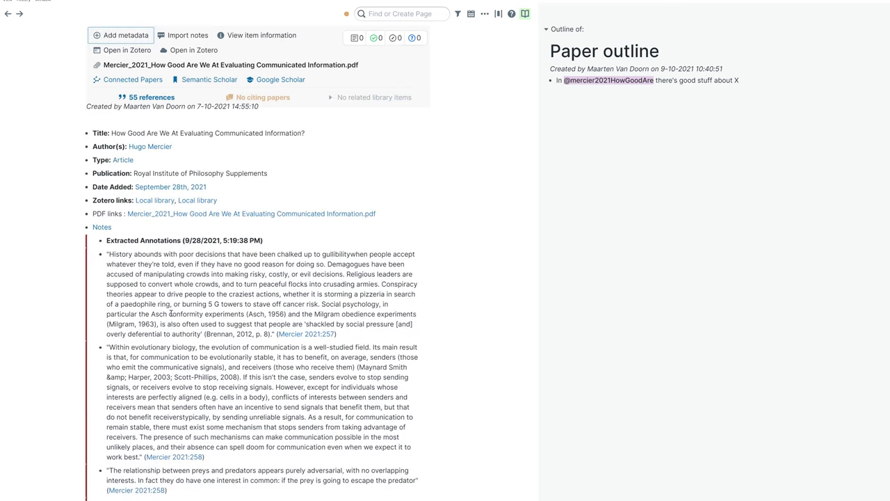
{"action": "scroll", "scroll_direction": "down", "scroll_amount": 3}
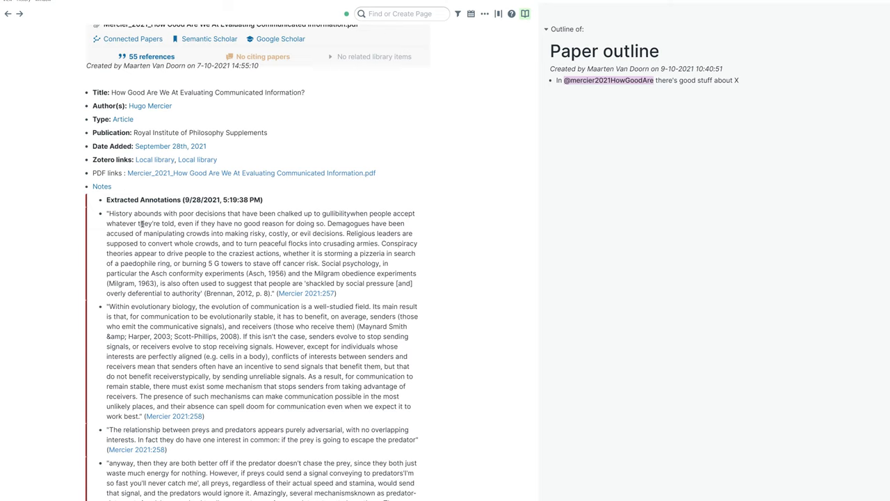
{"action": "mouse_move", "coordinate": [262, 294]}
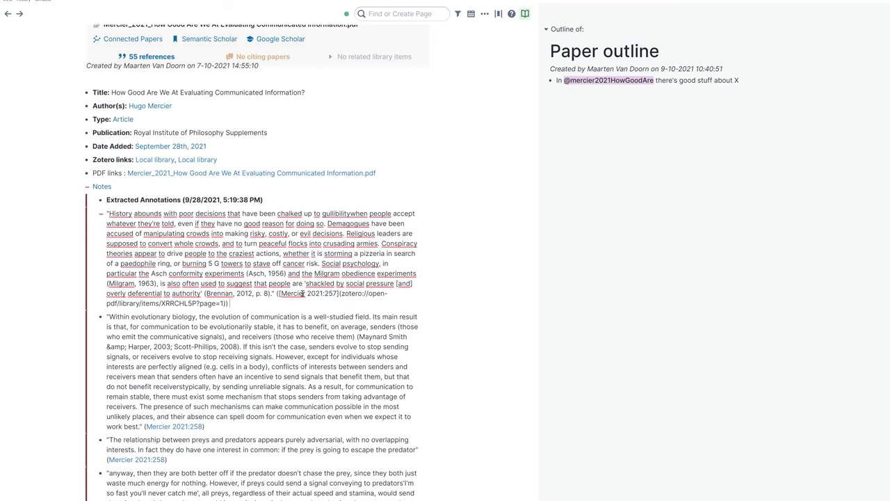
{"action": "type", "text": "***"}
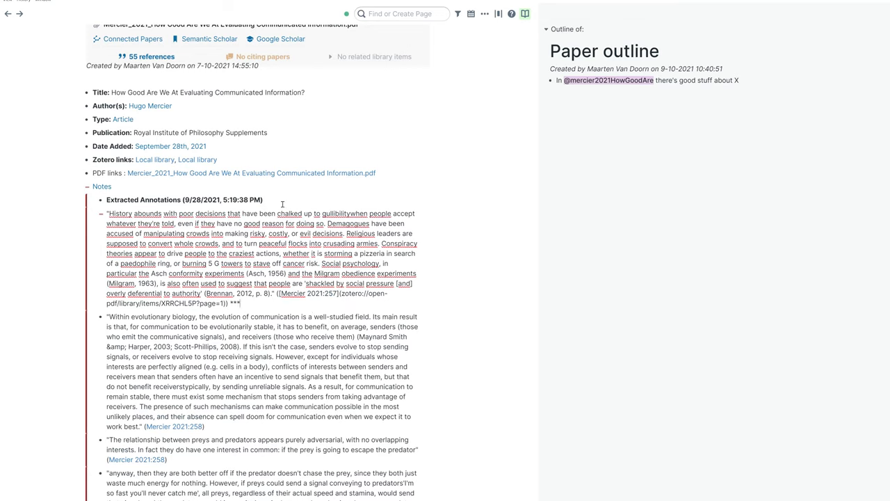
{"action": "double_click", "coordinate": [235, 304]}
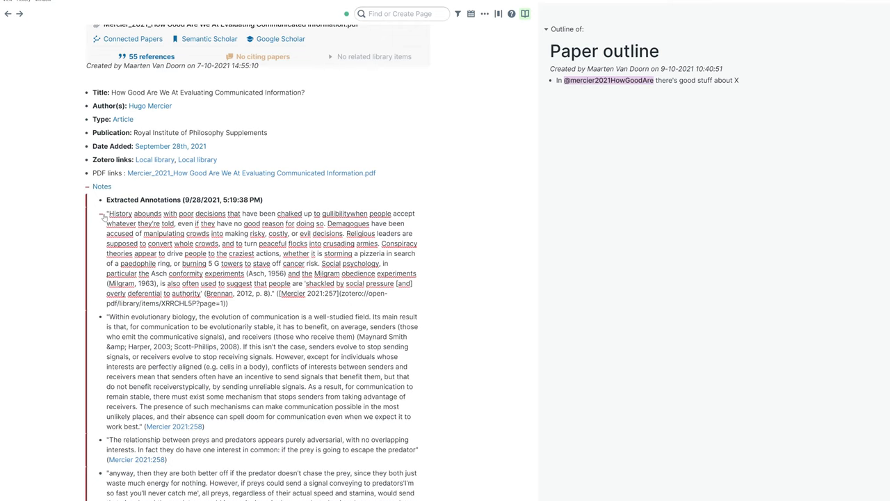
- Copy the gullibility annotation's block ref and paste it into the sidebar Paper outline
{"action": "right_click", "coordinate": [104, 215]}
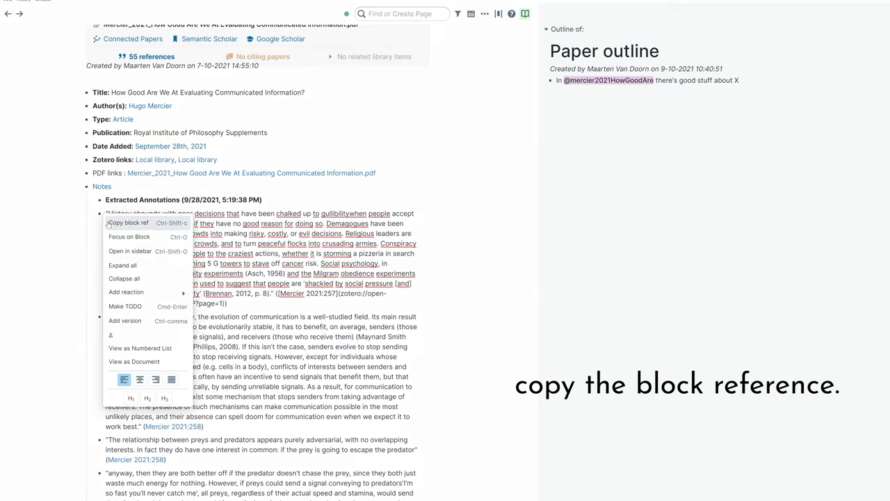
{"action": "left_click", "coordinate": [128, 222]}
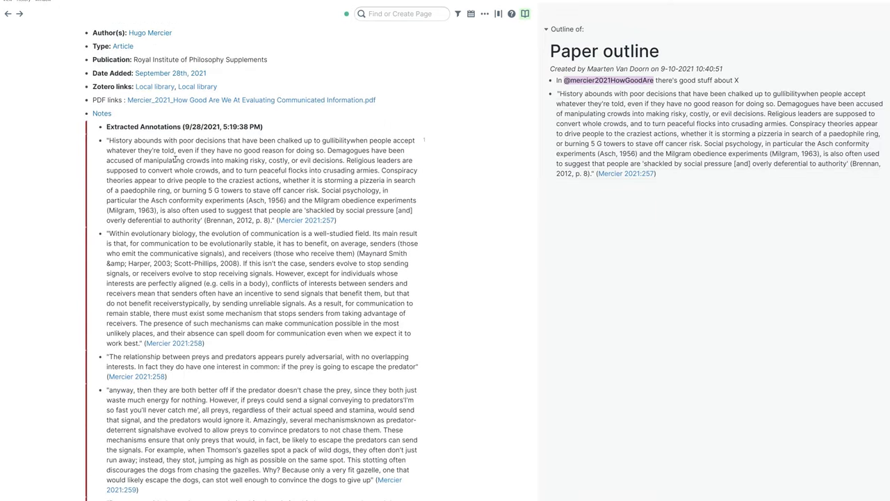
{"action": "mouse_move", "coordinate": [101, 220]}
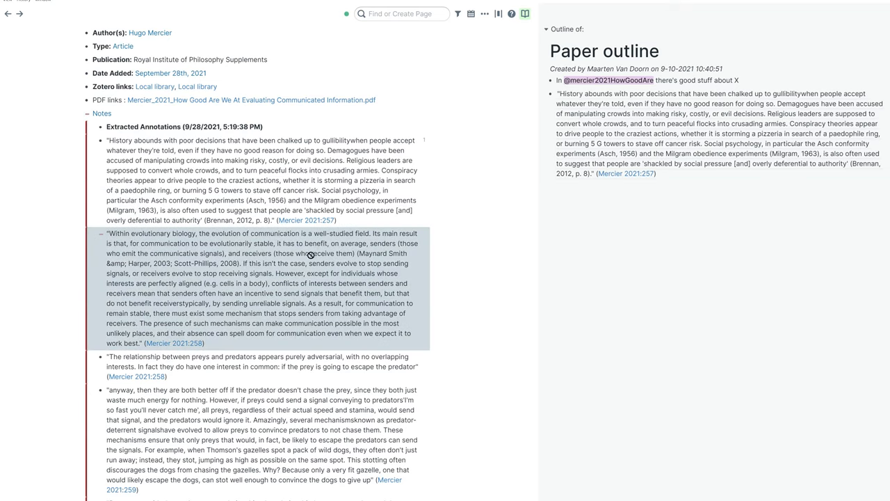
{"action": "left_click", "coordinate": [599, 95]}
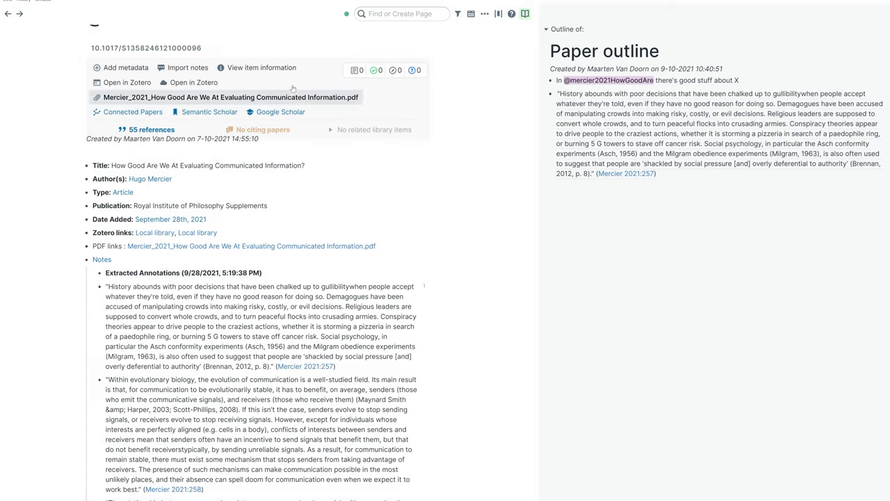
{"action": "mouse_move", "coordinate": [425, 287]}
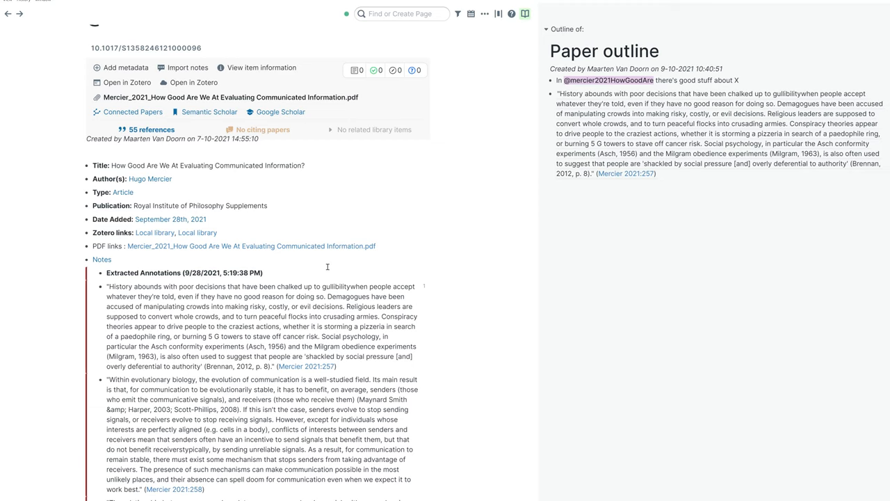
- Scroll to the first annotation's expanded references showing the Paper outline citation
{"action": "scroll", "scroll_direction": "down", "scroll_amount": 3}
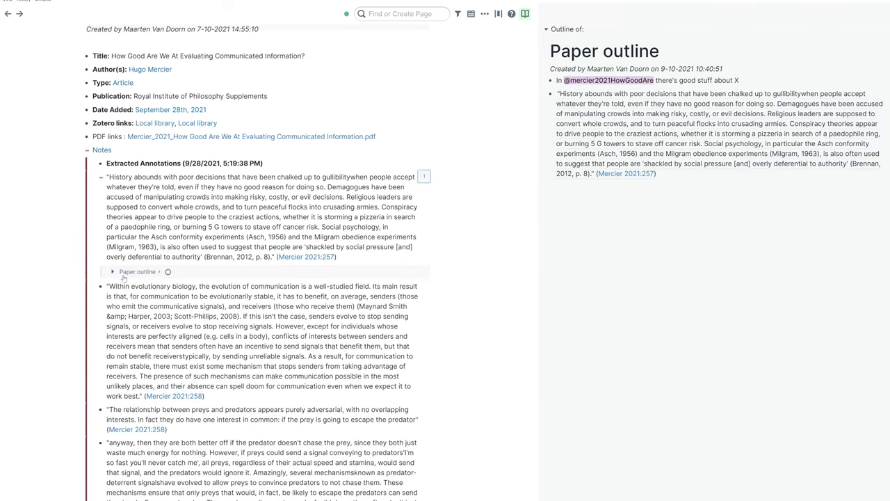
{"action": "mouse_move", "coordinate": [177, 274]}
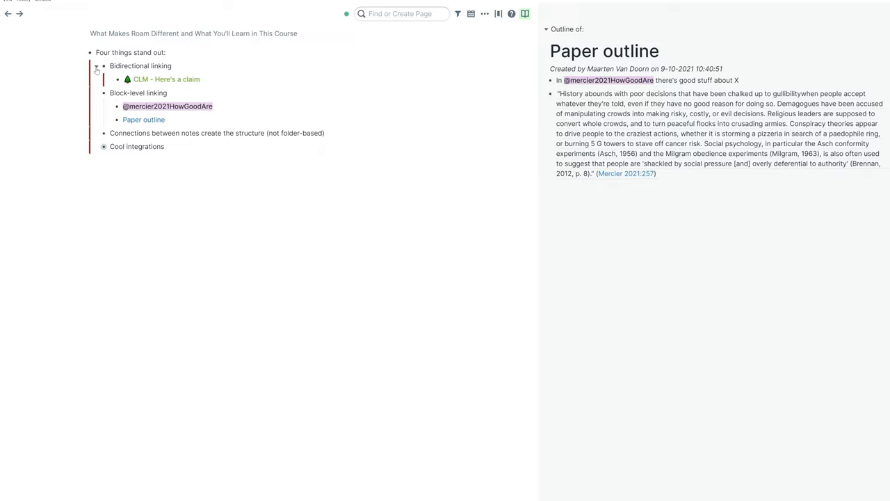
- Fold the child blocks under Bidirectional linking and Block-level linking
{"action": "left_click", "coordinate": [96, 69]}
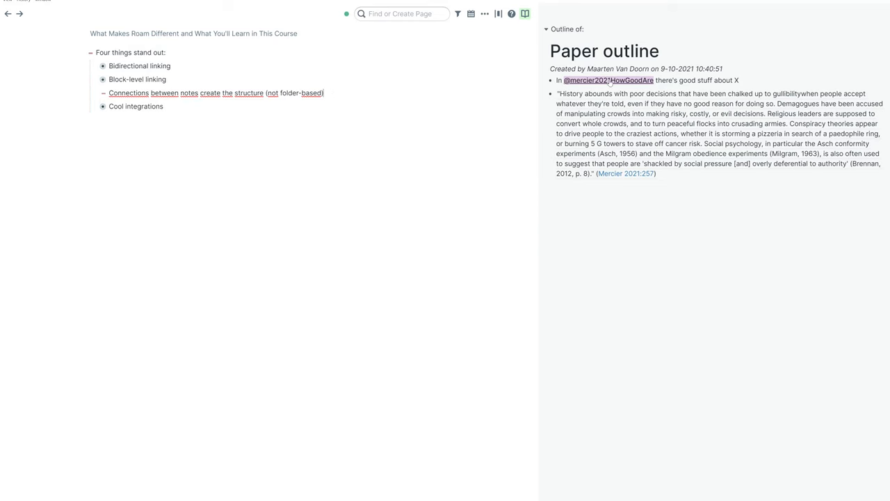
{"action": "left_click", "coordinate": [608, 80]}
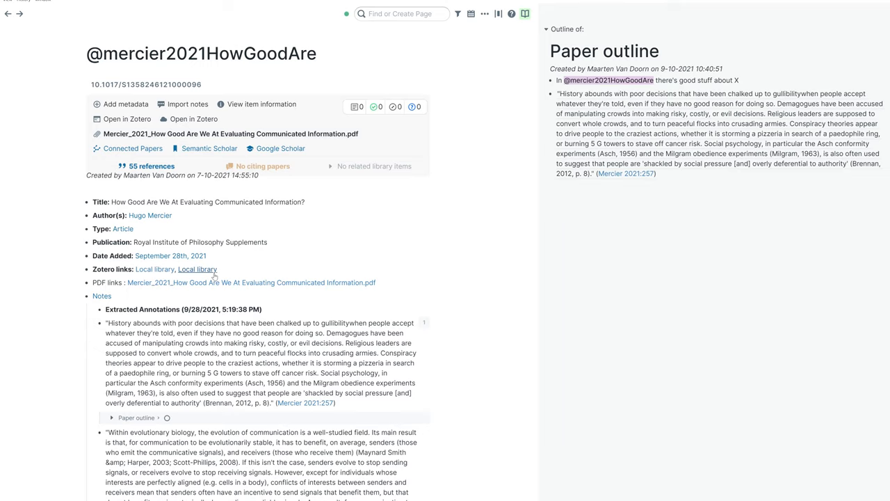
{"action": "scroll", "scroll_direction": "down", "scroll_amount": 3}
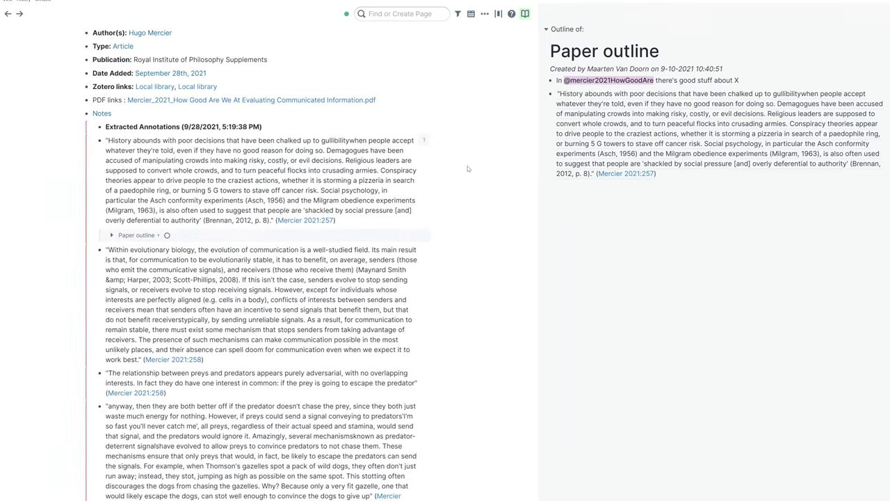
{"action": "mouse_move", "coordinate": [424, 140]}
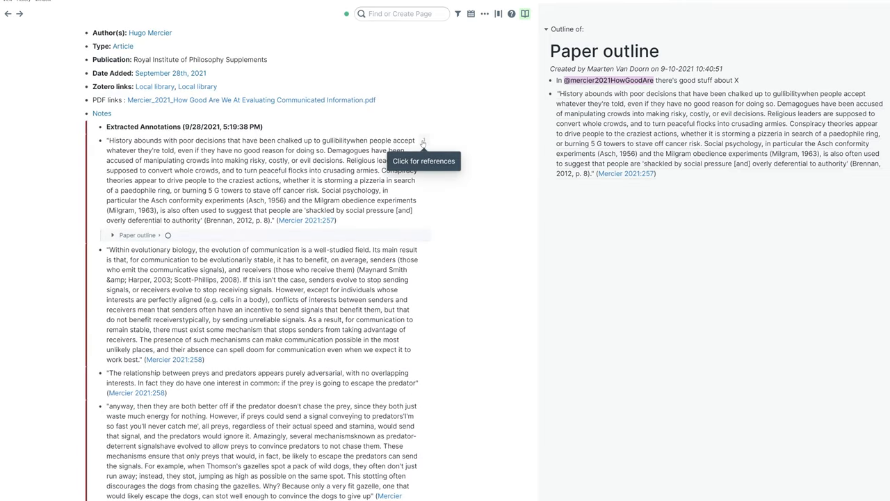
{"action": "scroll", "scroll_direction": "down", "scroll_amount": 3}
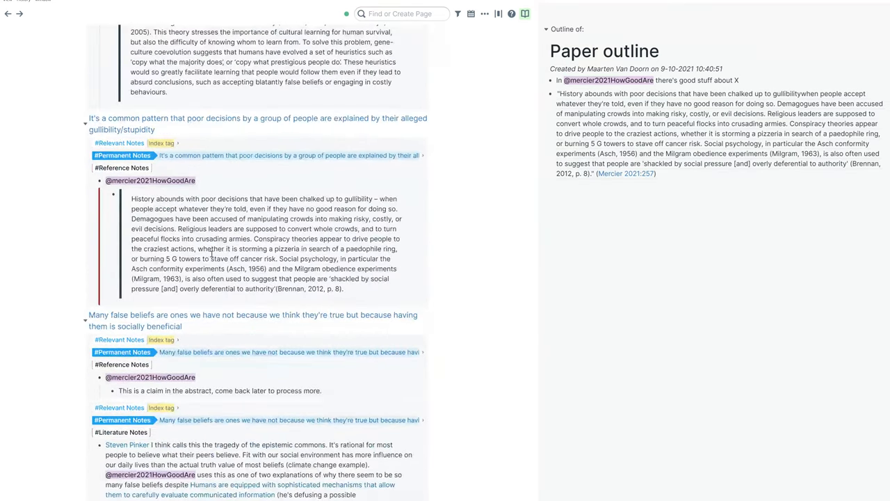
{"action": "scroll", "scroll_direction": "down", "scroll_amount": 3}
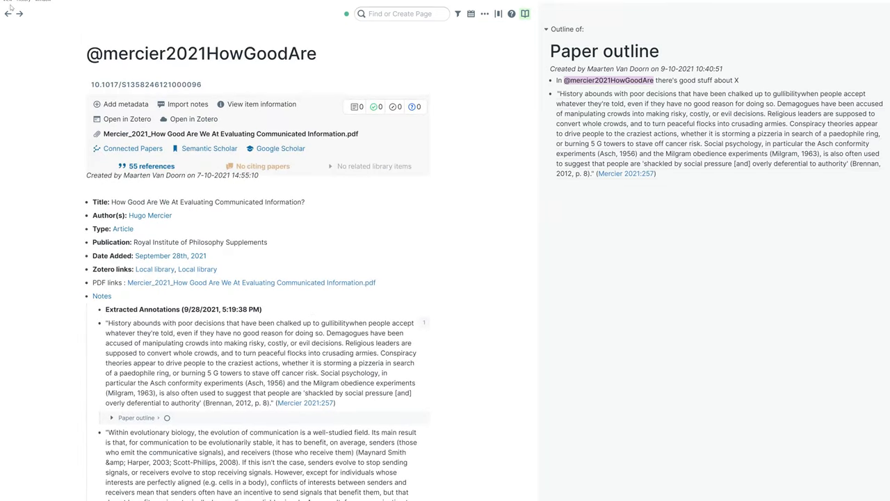
{"action": "scroll", "scroll_direction": "down", "scroll_amount": 3}
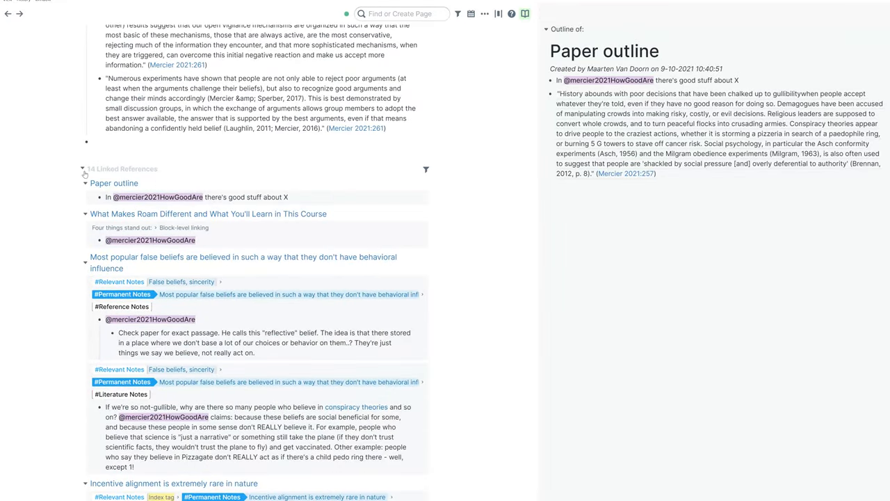
{"action": "scroll", "scroll_direction": "down", "scroll_amount": 3}
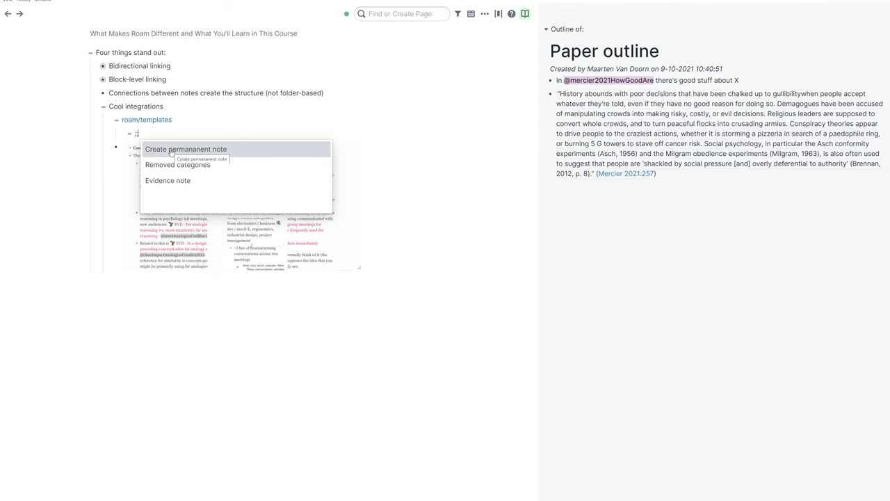
- Expand Cool integrations to show the roam/templates demo with Create permanent note, Removed categories, Evidence note
{"action": "left_click", "coordinate": [186, 148]}
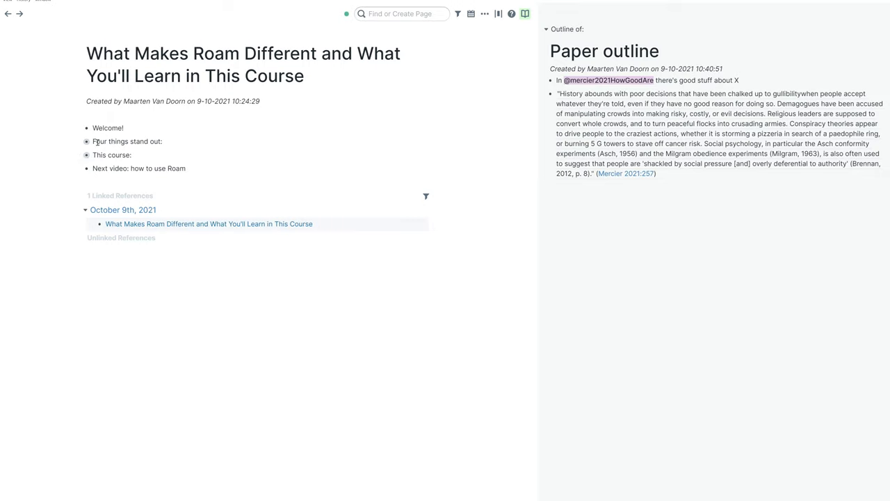
{"action": "mouse_move", "coordinate": [86, 154]}
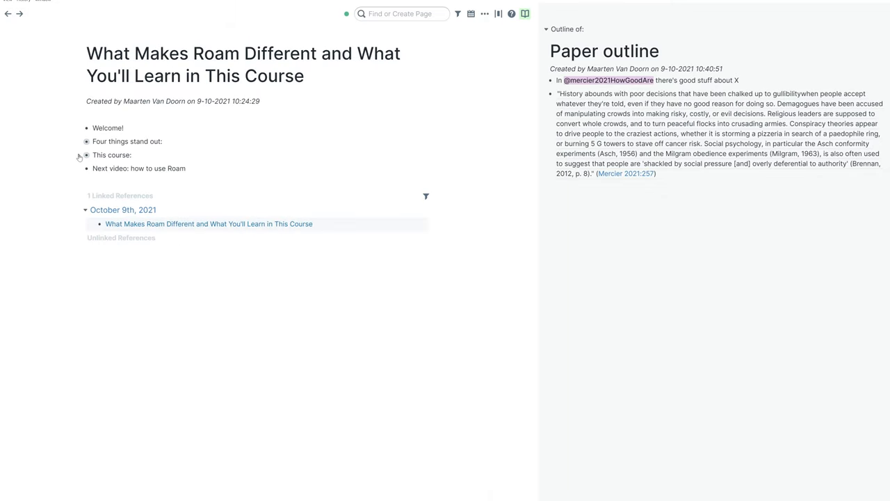
- Expand 'This course:' to list its study, synthesis and note-system goals
{"action": "left_click", "coordinate": [86, 142]}
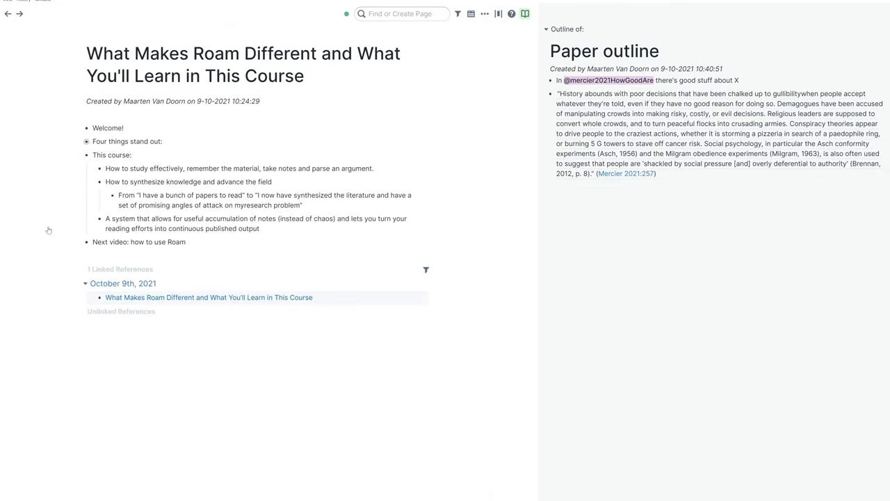
{"action": "mouse_move", "coordinate": [366, 478]}
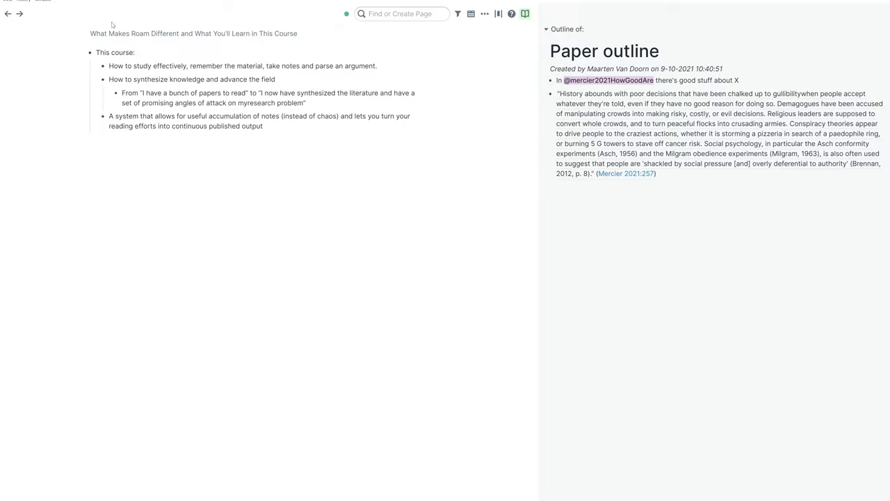
{"action": "mouse_move", "coordinate": [263, 39]}
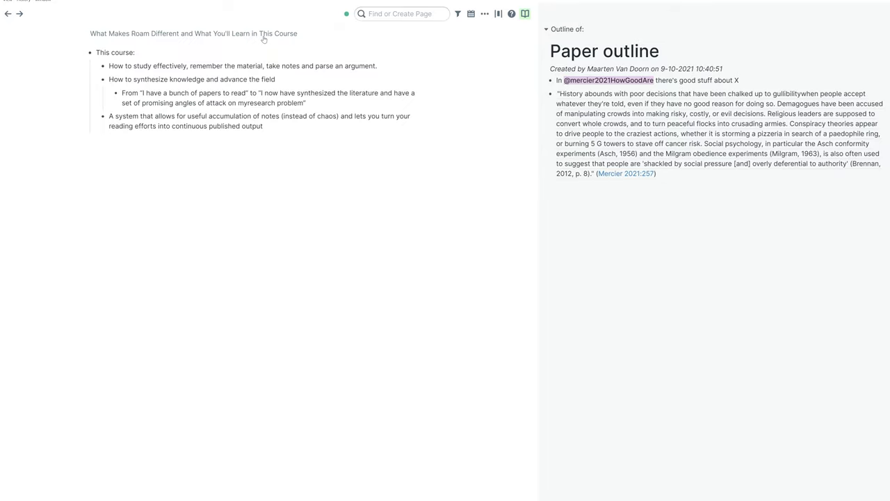
{"action": "mouse_move", "coordinate": [265, 48]}
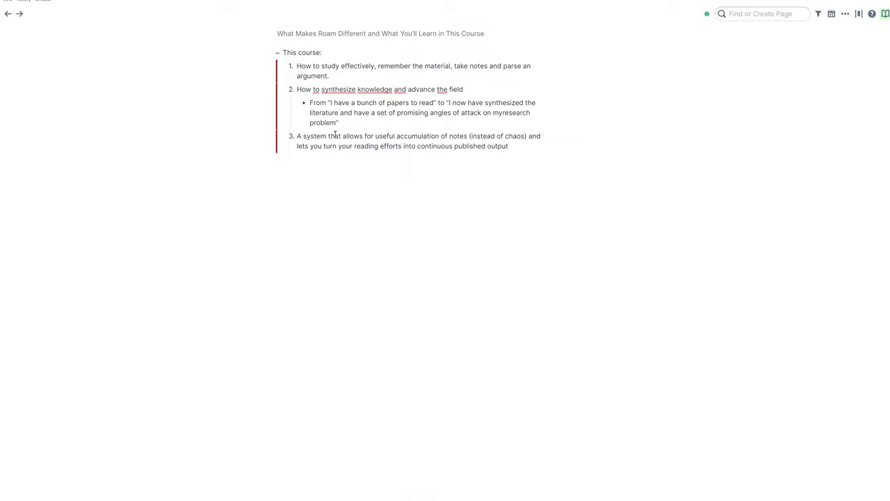
{"action": "left_click", "coordinate": [394, 89]}
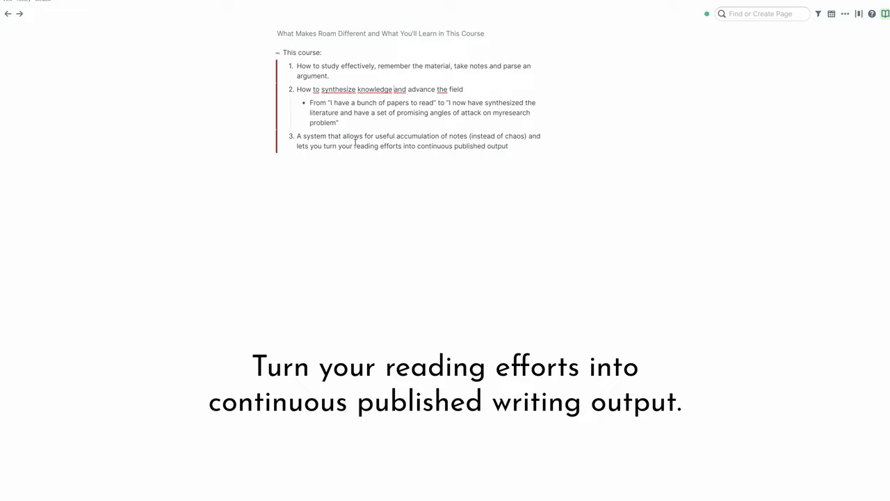
{"action": "mouse_move", "coordinate": [425, 137]}
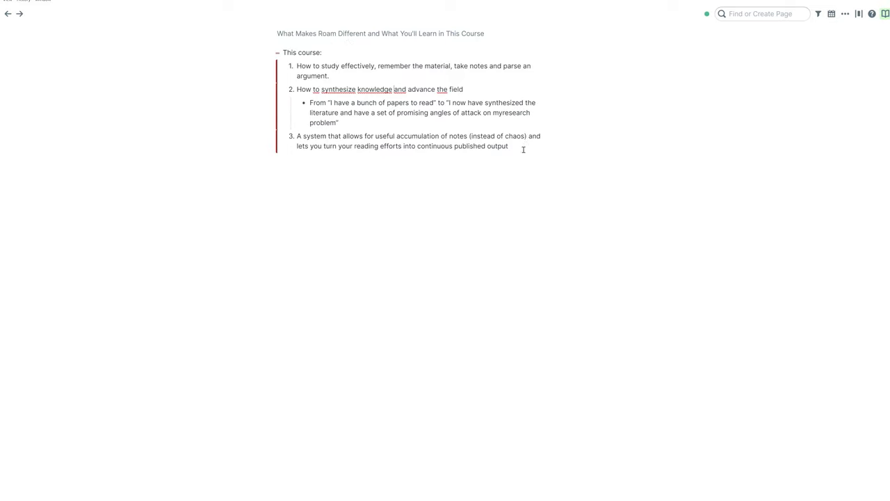
{"action": "mouse_move", "coordinate": [466, 78]}
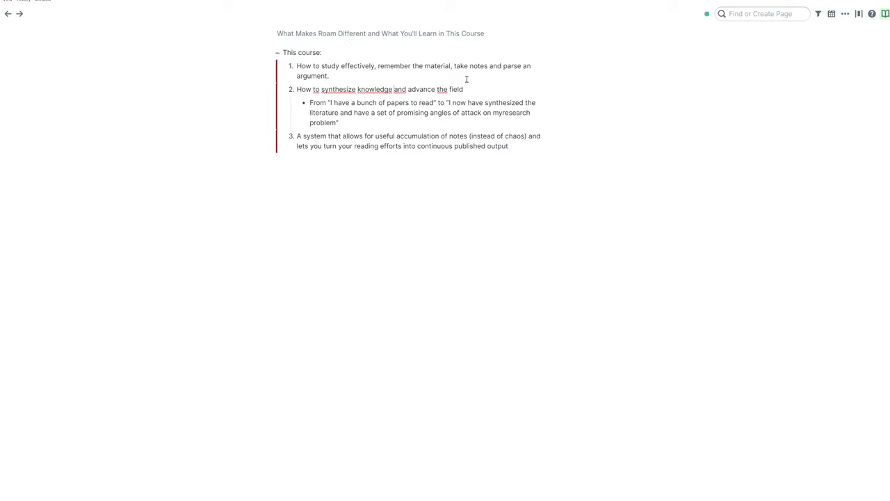